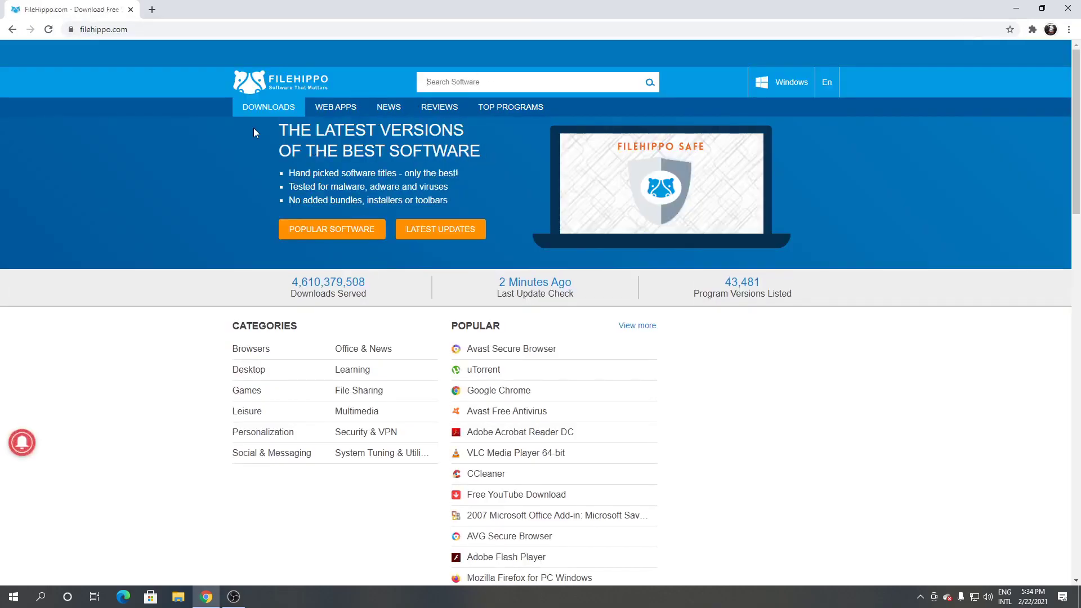
Search FileHippo for 'mkv' to list matching programs such as MKV Player
{"action": "type", "text": "mkv"}
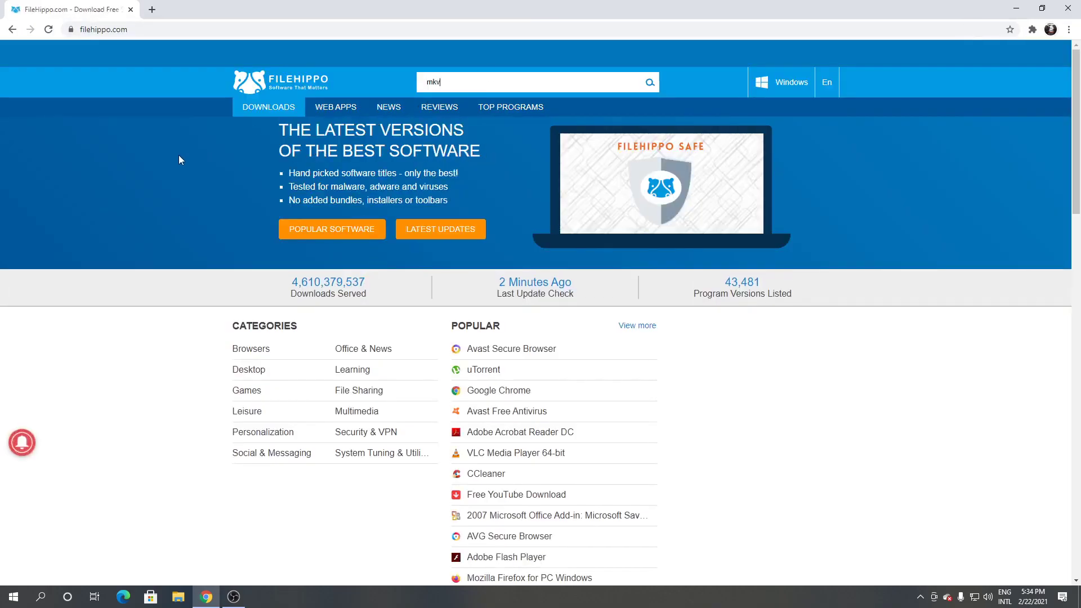
{"action": "key", "text": "Enter"}
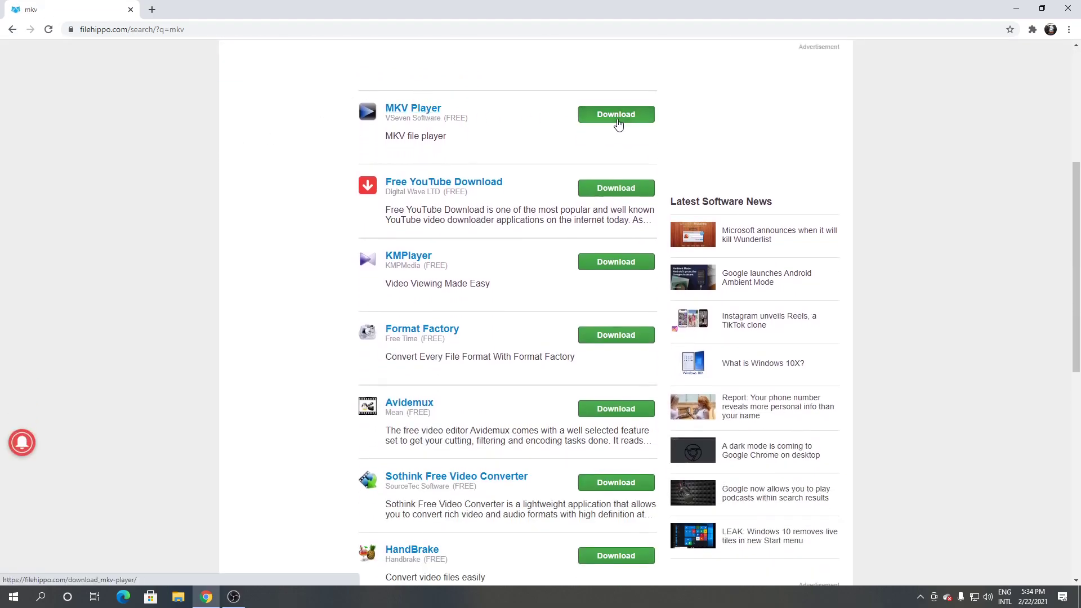
Download the latest MKV Player installer from its FileHippo page and launch the .exe
{"action": "left_click", "coordinate": [614, 114]}
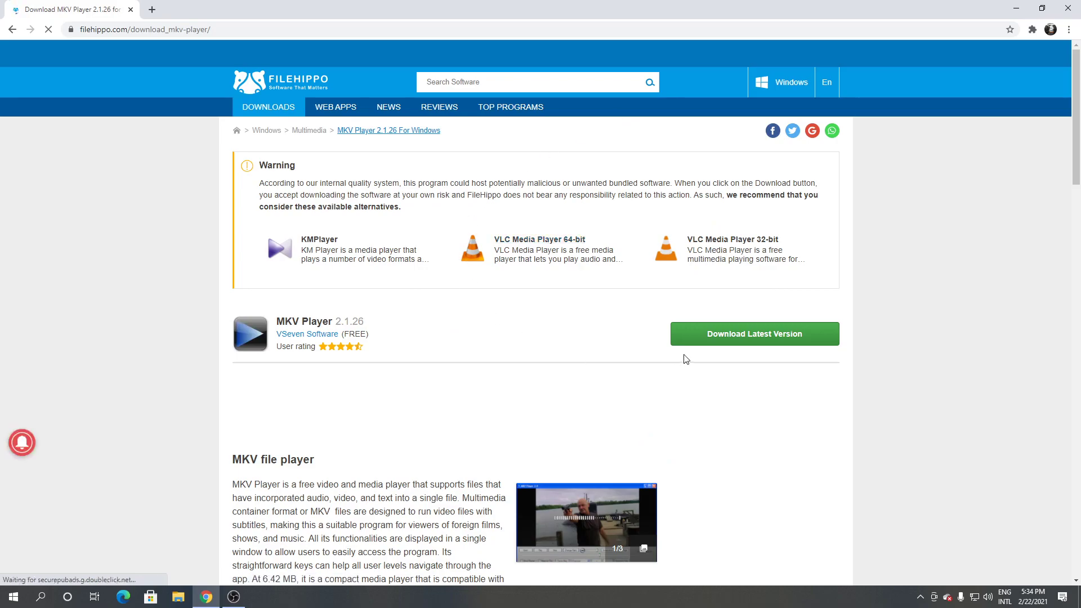
{"action": "mouse_move", "coordinate": [760, 344]}
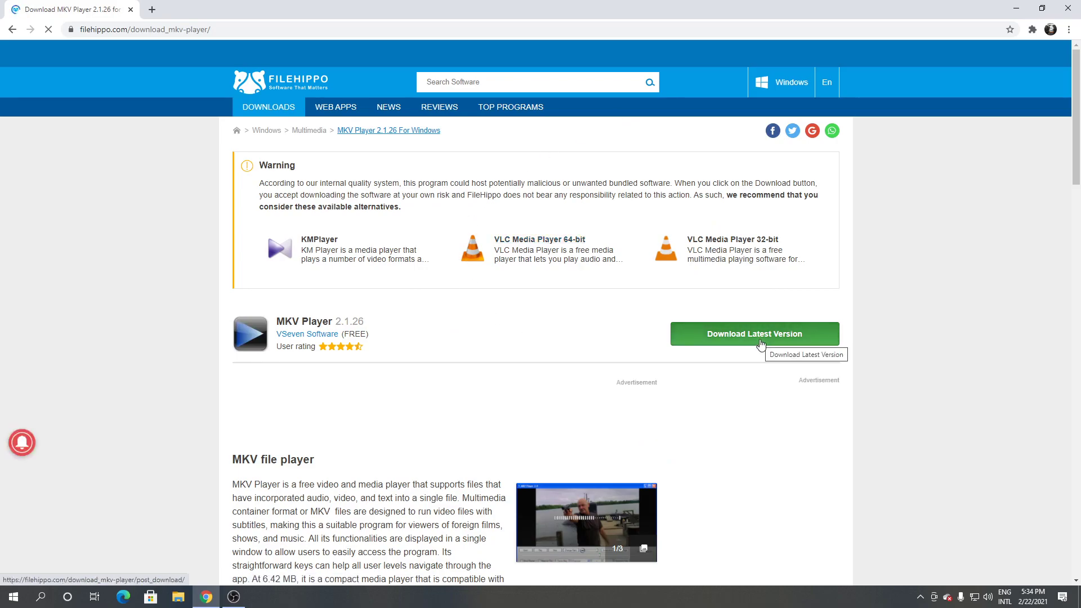
{"action": "left_click", "coordinate": [753, 334]}
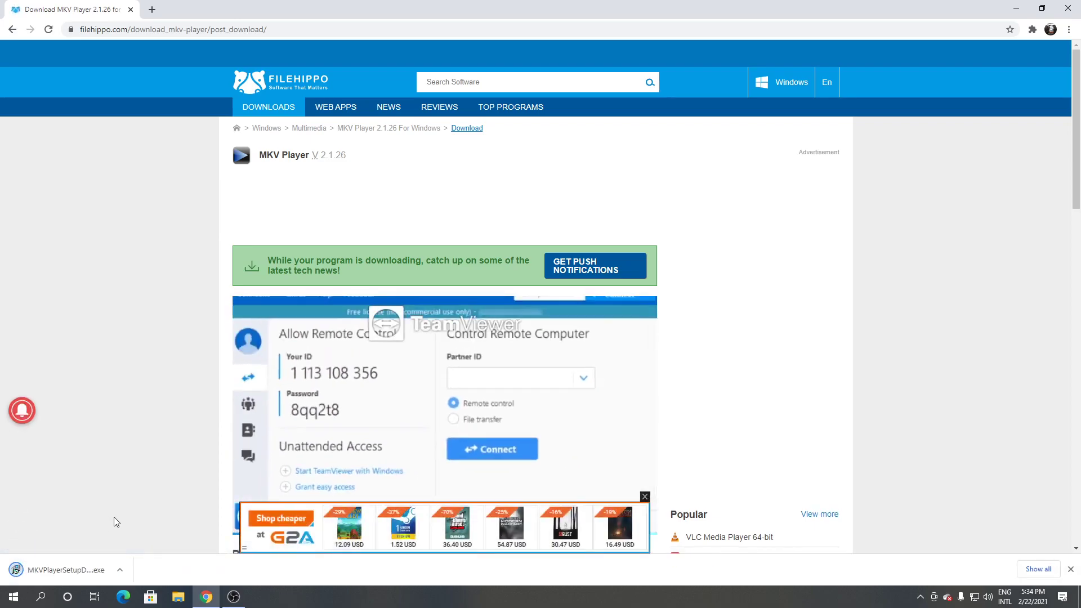
{"action": "left_click", "coordinate": [61, 569]}
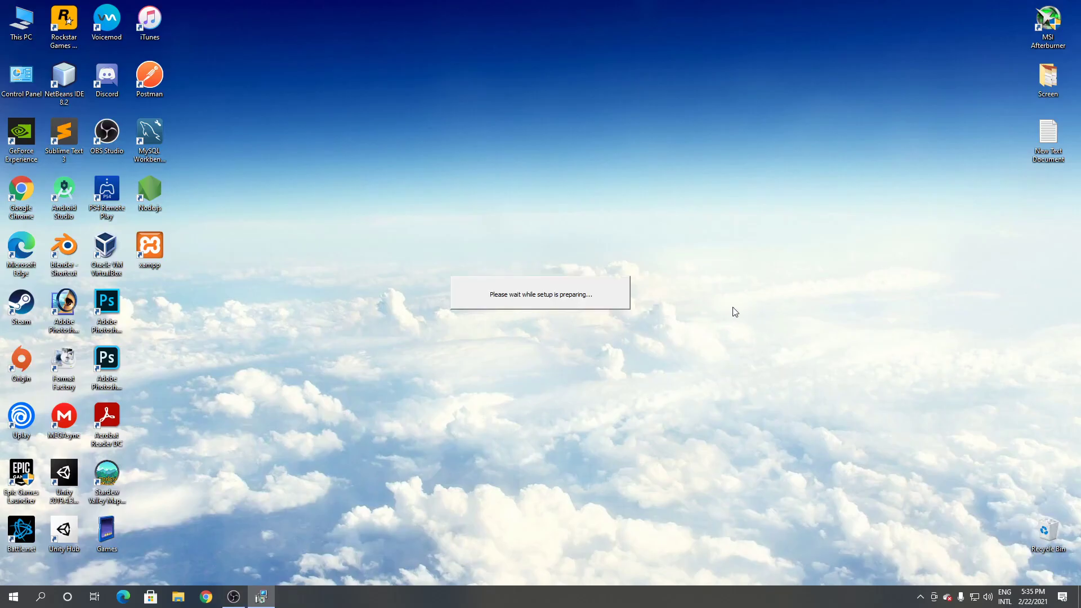
{"action": "mouse_move", "coordinate": [738, 312]}
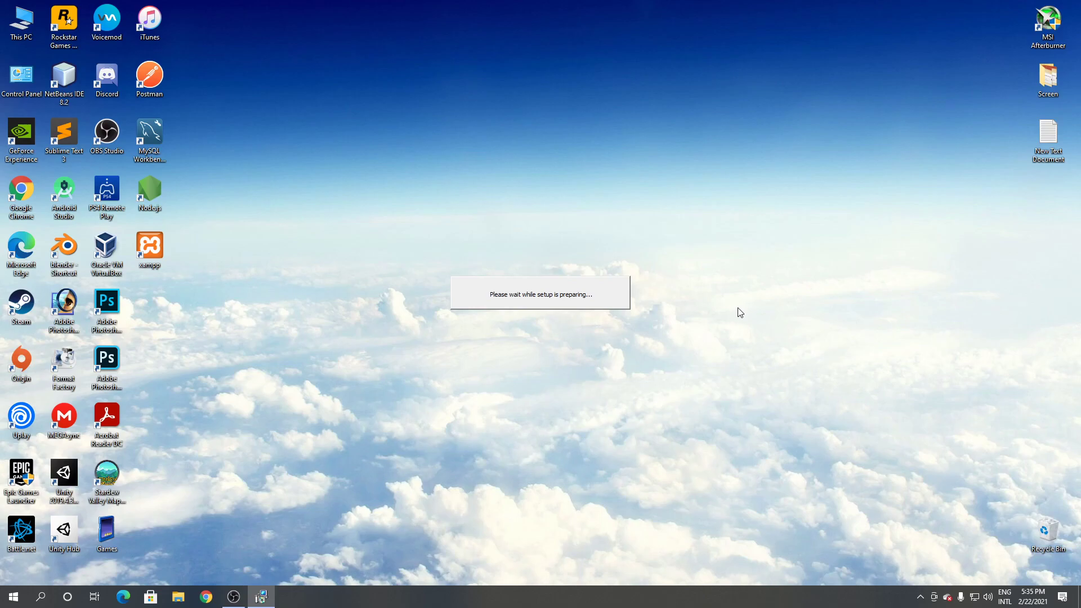
{"action": "mouse_move", "coordinate": [744, 329]}
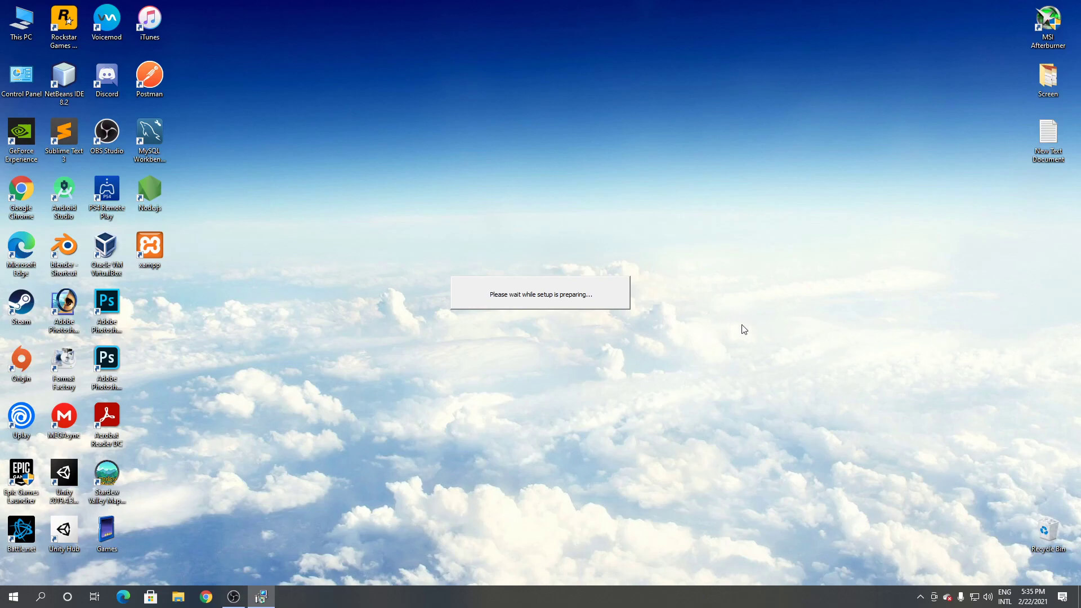
{"action": "mouse_move", "coordinate": [740, 323]}
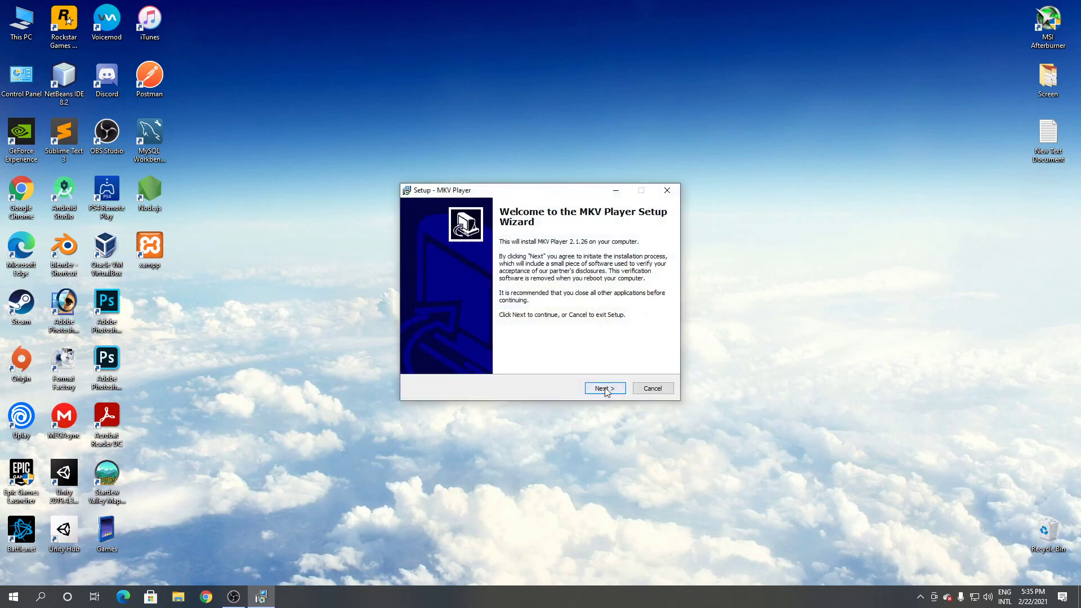
Install MKV Player with default folders and a desktop icon, declining the RelevantKnowledge offer
{"action": "left_click", "coordinate": [605, 388]}
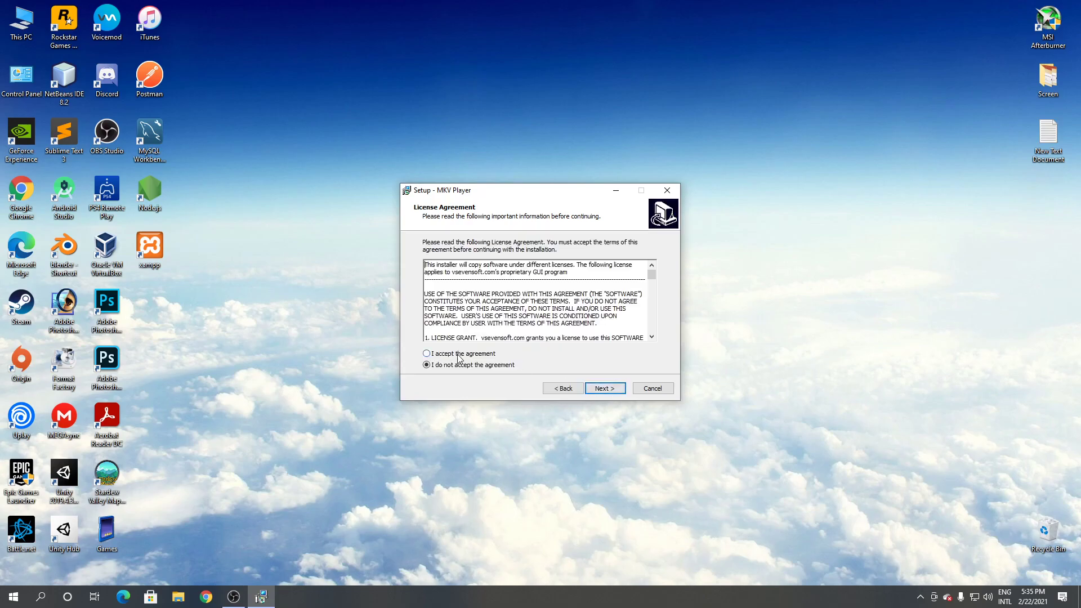
{"action": "left_click", "coordinate": [604, 388]}
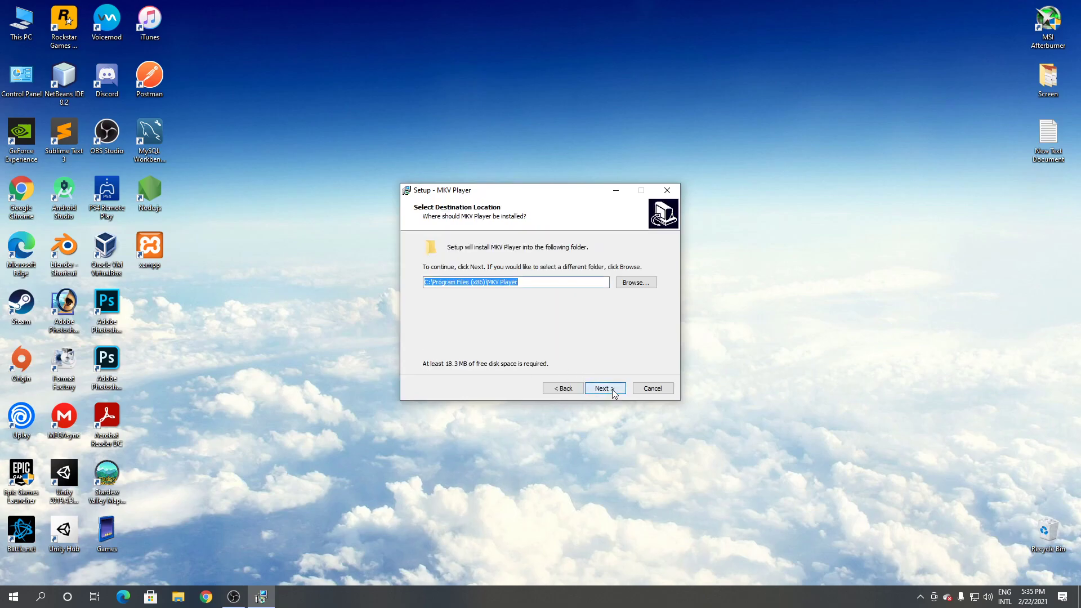
{"action": "left_click", "coordinate": [601, 388]}
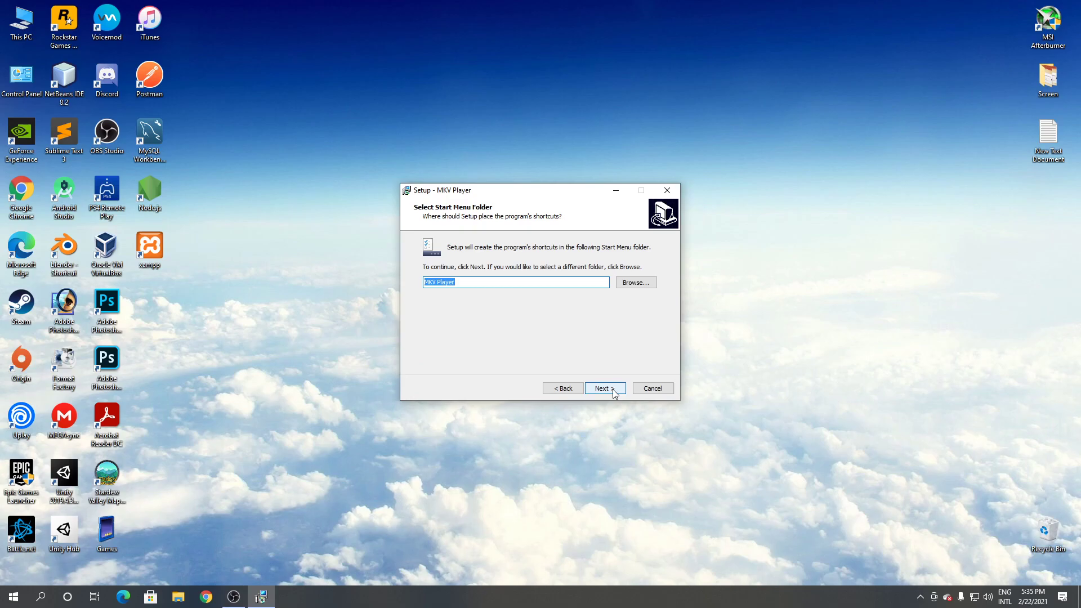
{"action": "left_click", "coordinate": [604, 388]}
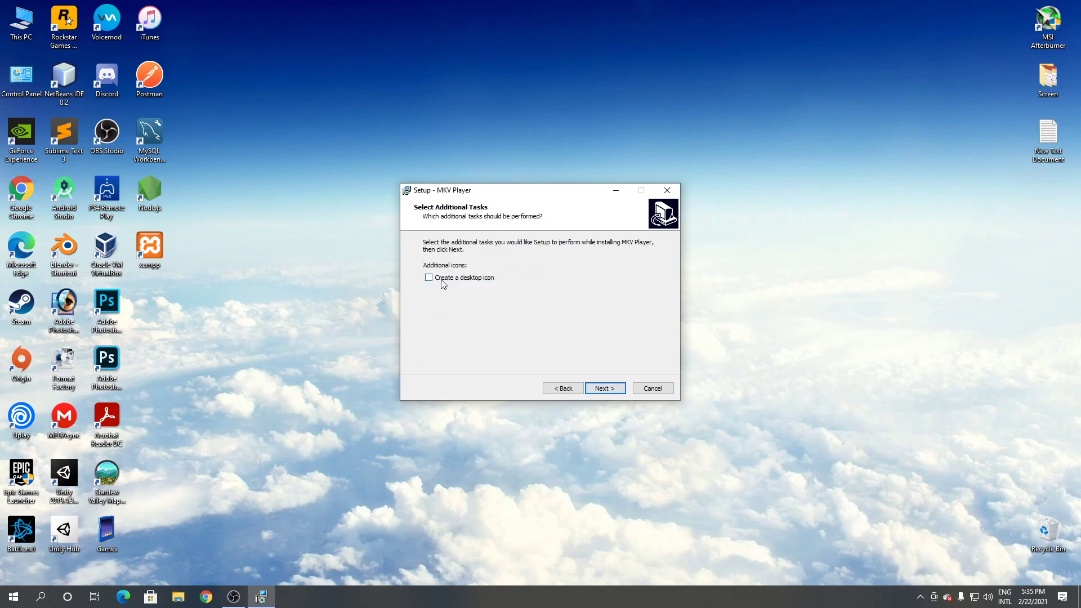
{"action": "left_click", "coordinate": [428, 277]}
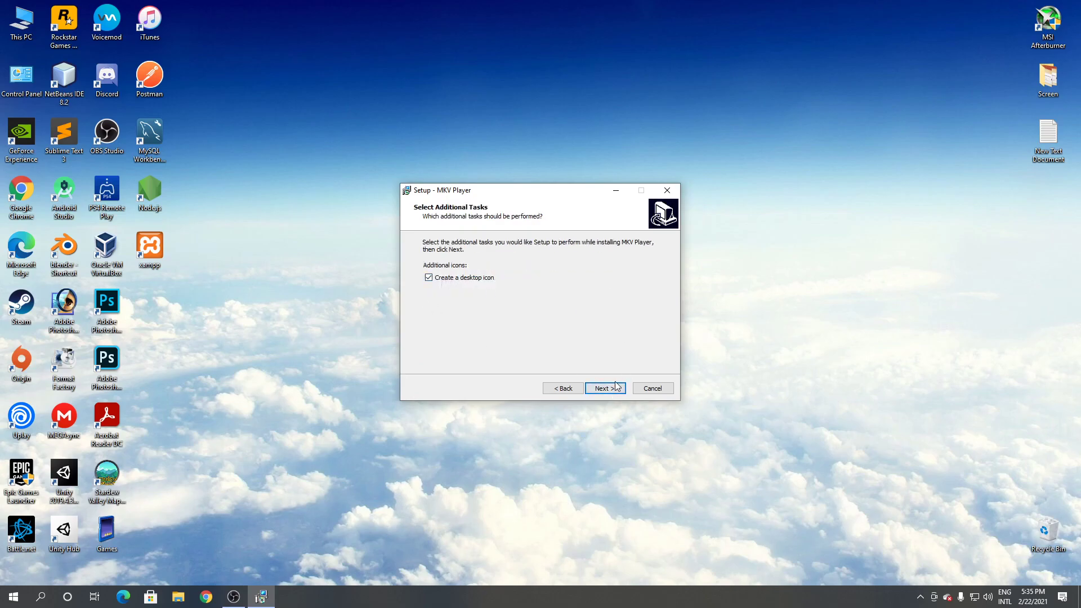
{"action": "left_click", "coordinate": [604, 388]}
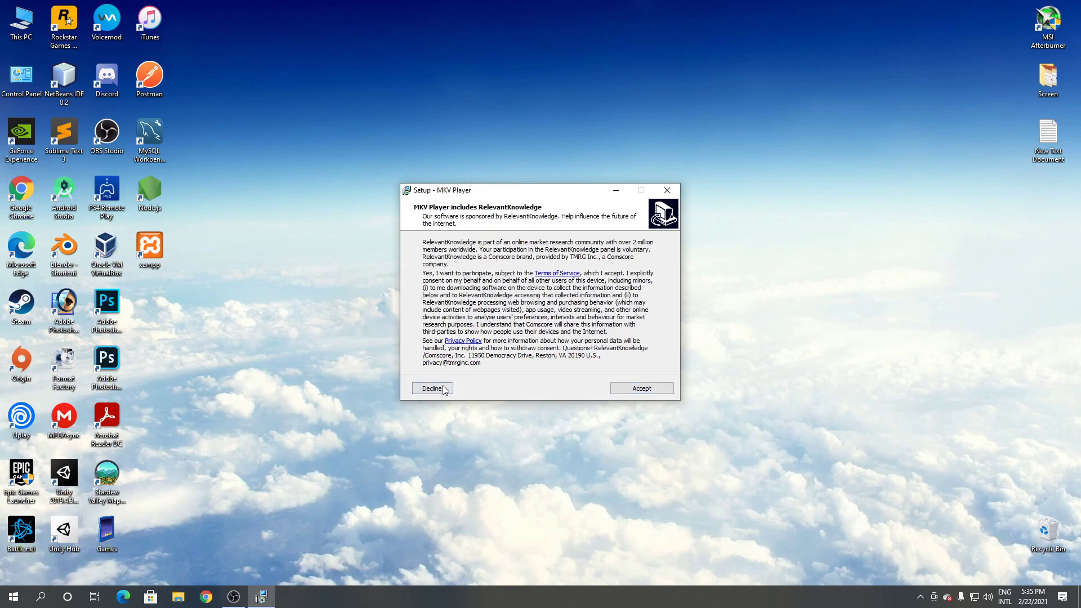
{"action": "left_click", "coordinate": [432, 388]}
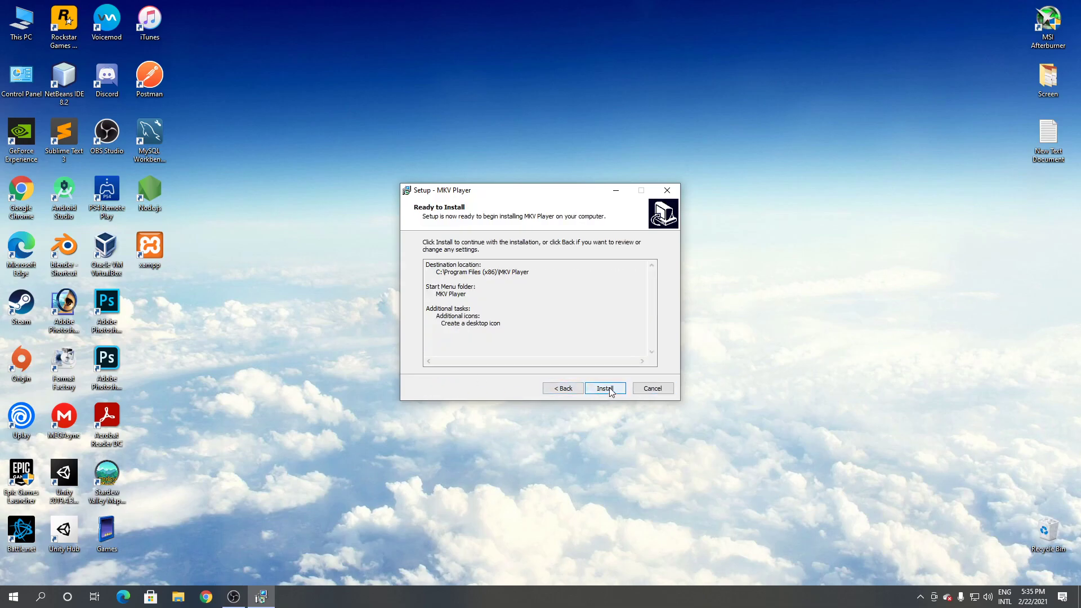
{"action": "left_click", "coordinate": [605, 388]}
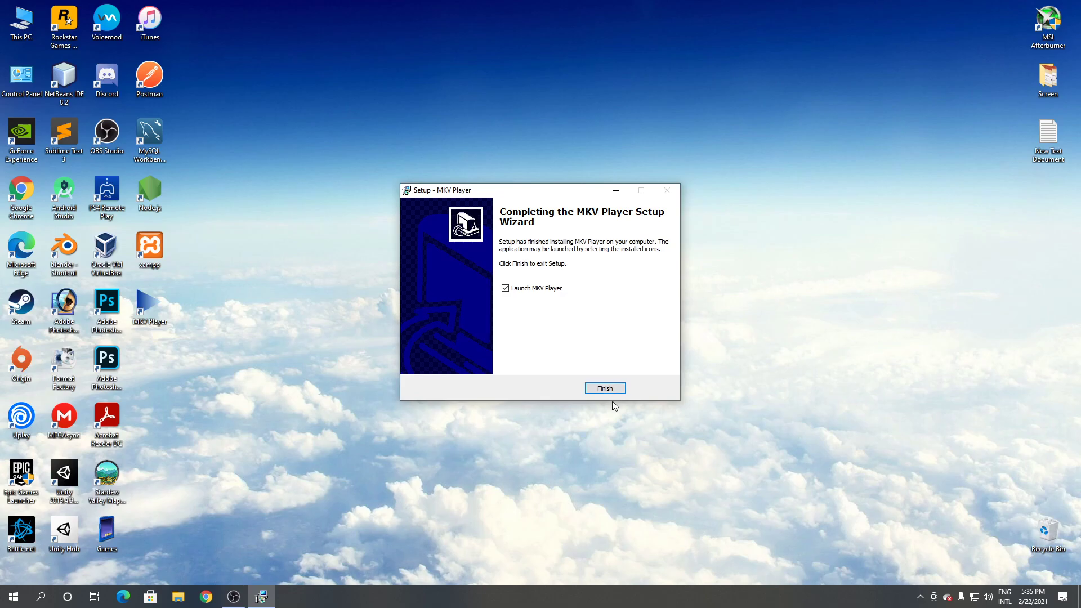
{"action": "left_click", "coordinate": [604, 388]}
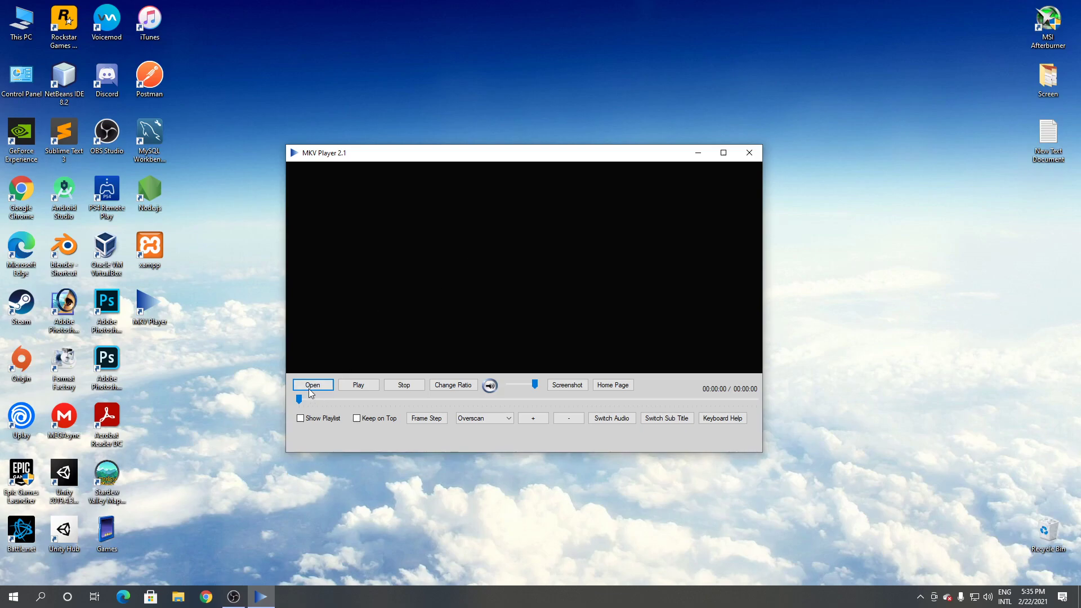
Browse the Open file dialog to the Call of Duty Modern Warfare folder, then close it
{"action": "left_click", "coordinate": [312, 384]}
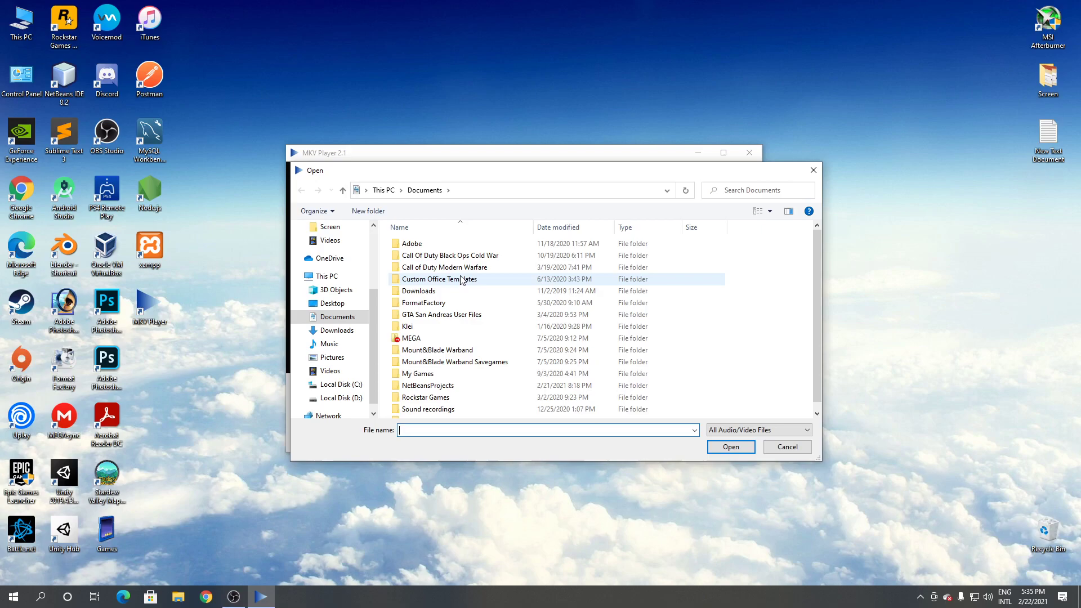
{"action": "left_click", "coordinate": [445, 267]}
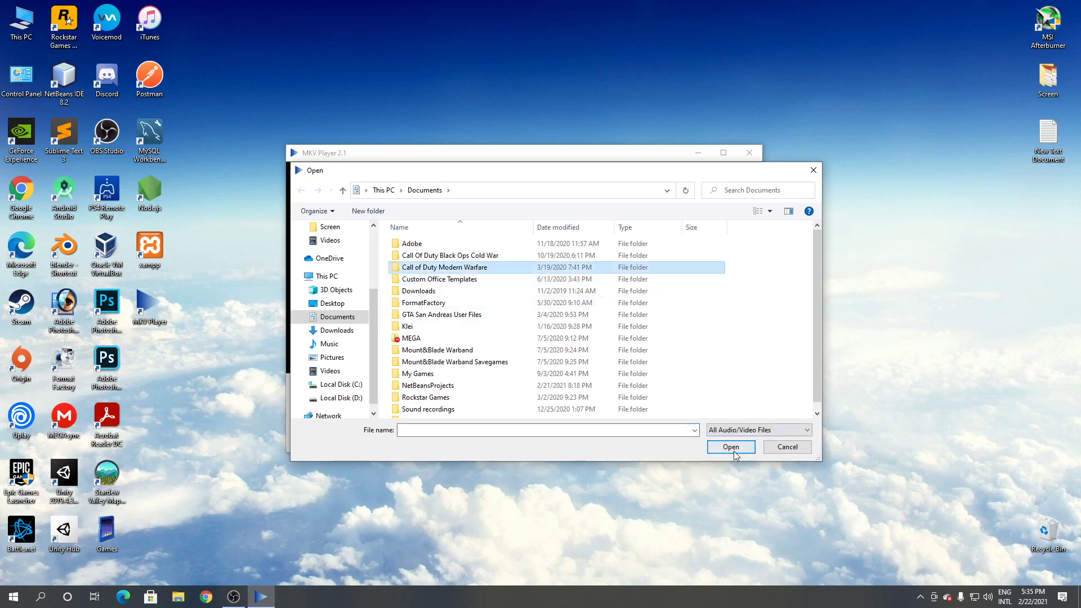
{"action": "left_click", "coordinate": [787, 447]}
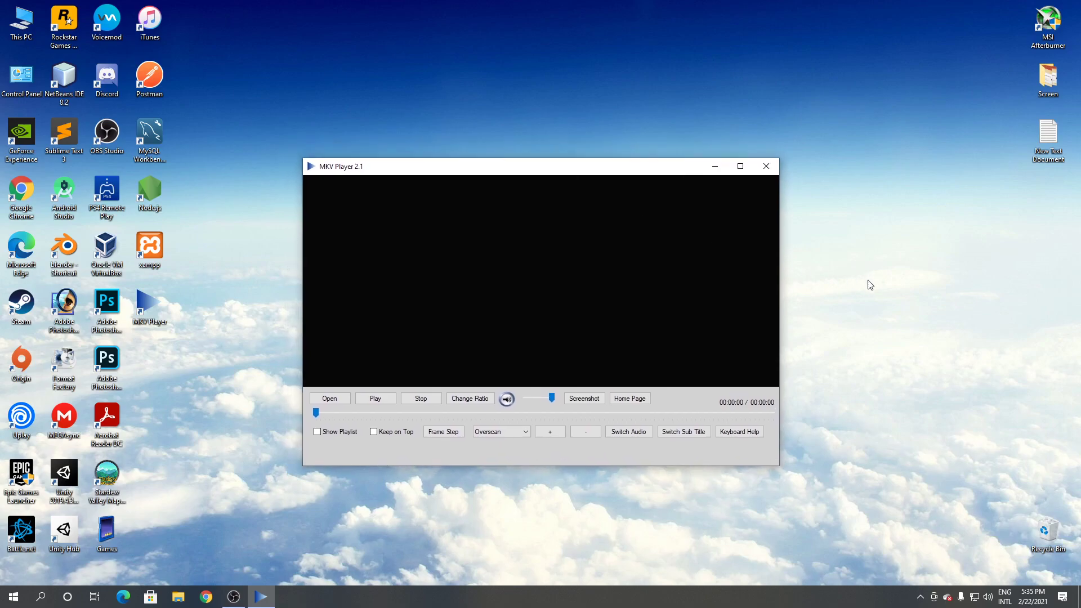
{"action": "mouse_move", "coordinate": [875, 276]}
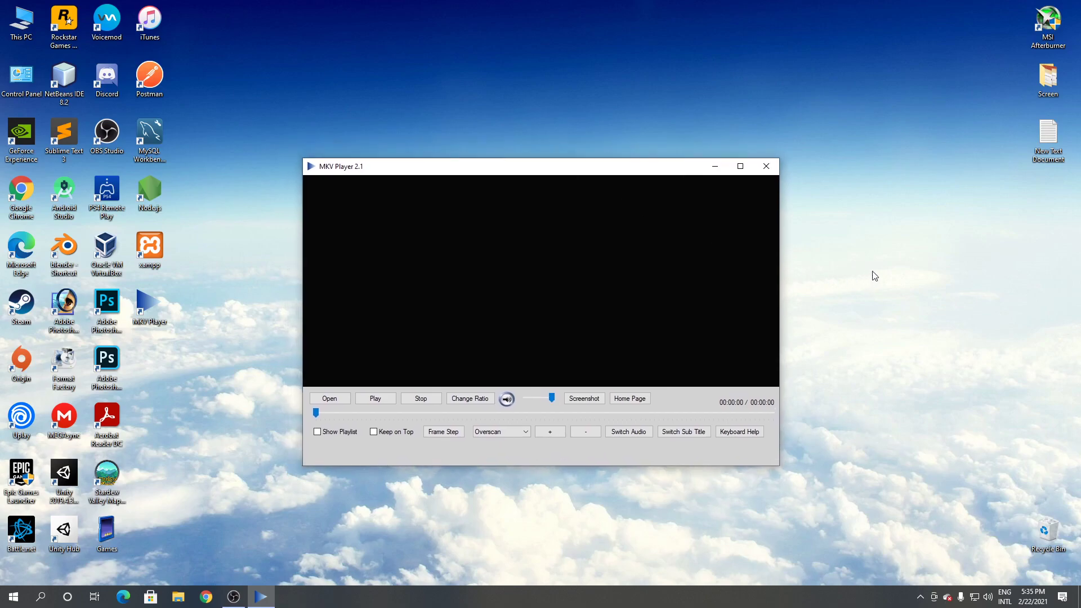